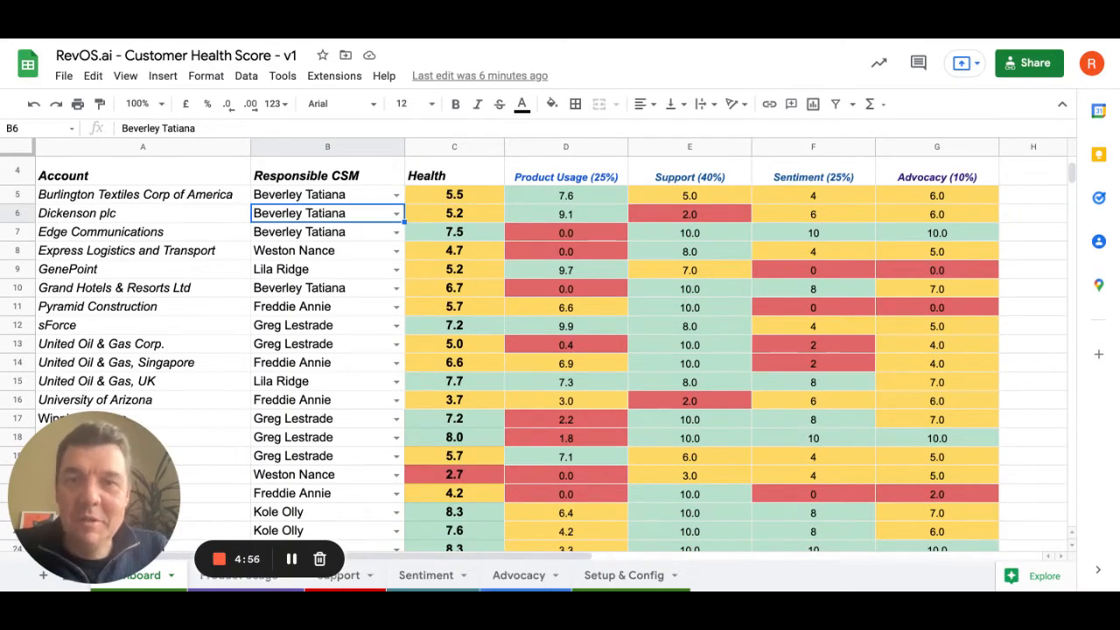
Step: Select the Burlington Textiles Corp of America account and scroll up to the dashboard charts
click(142, 211)
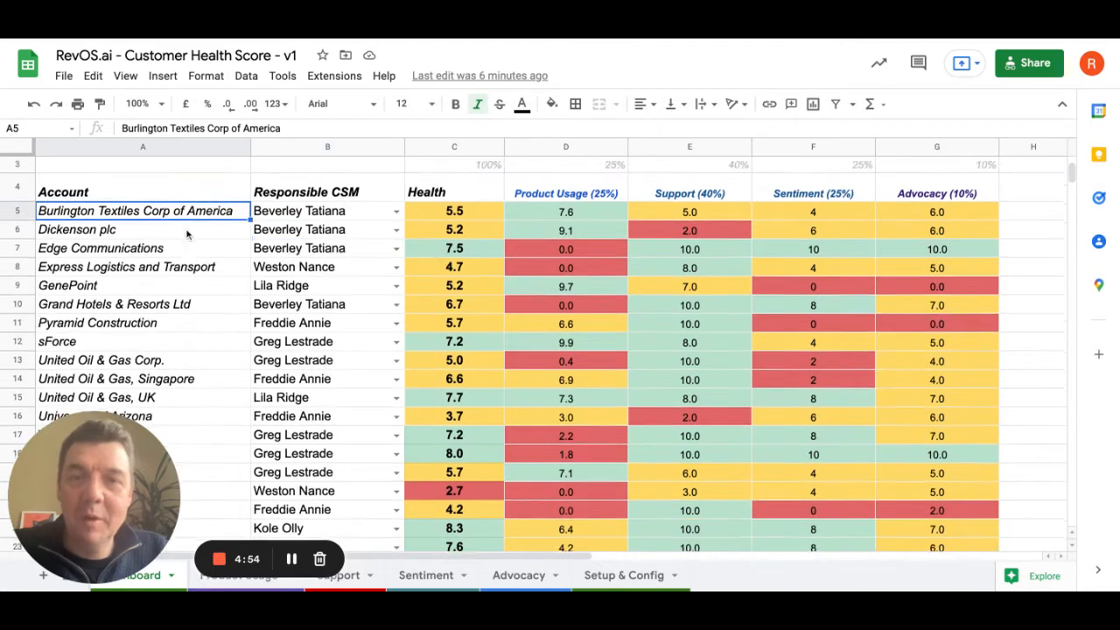
scroll(up, 3)
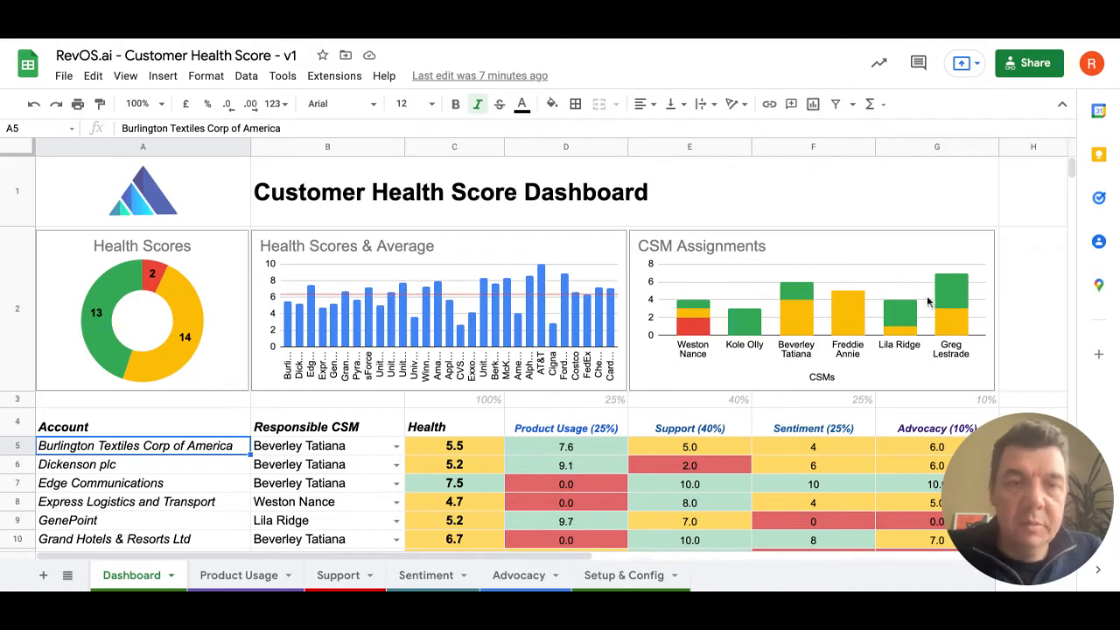
mouse_move(55, 304)
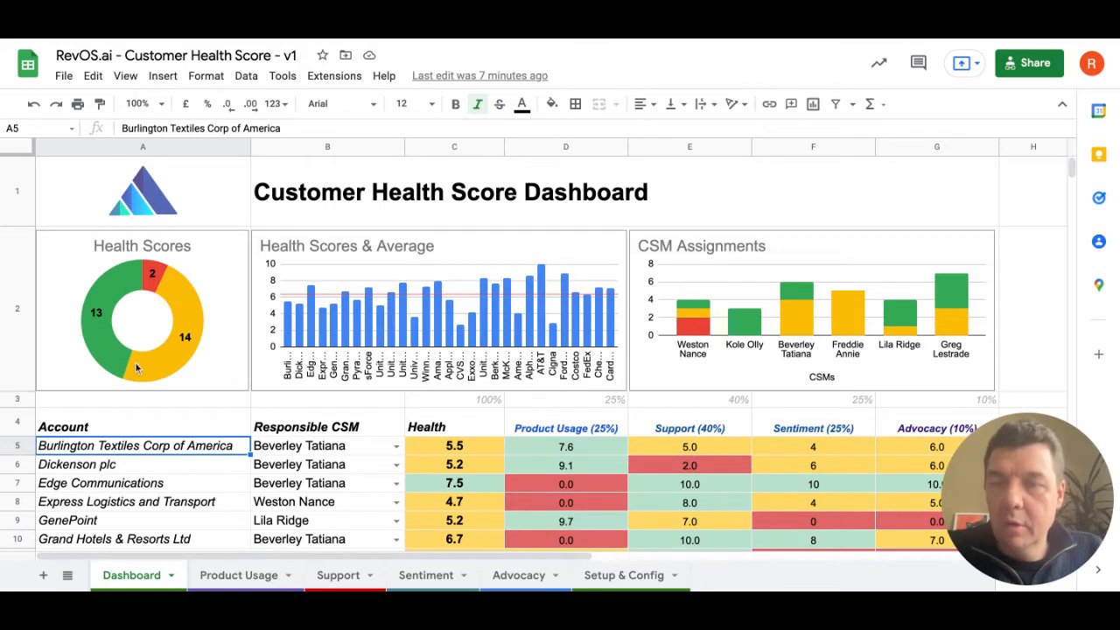
mouse_move(190, 343)
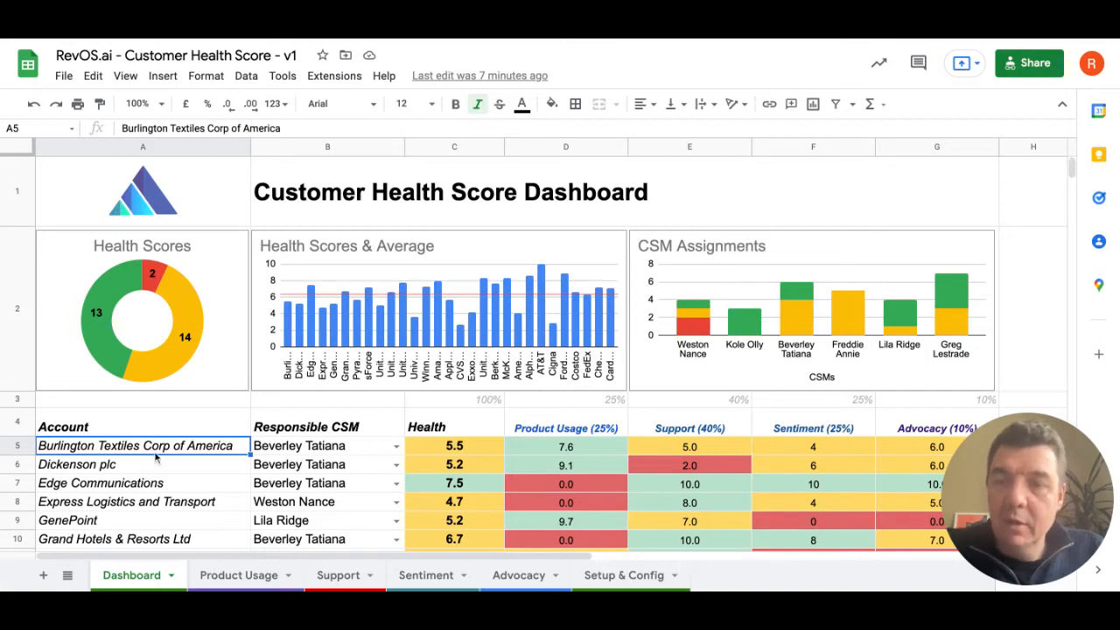
Step: Scroll down to the account table and select the first account's Responsible CSM cell
scroll(down, 3)
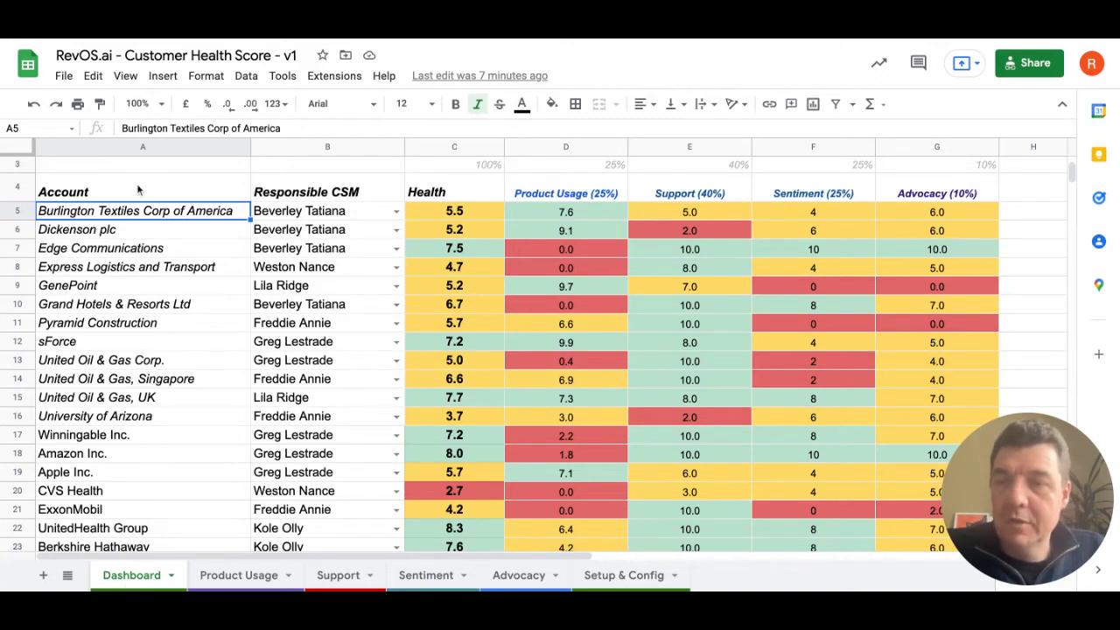
mouse_move(161, 230)
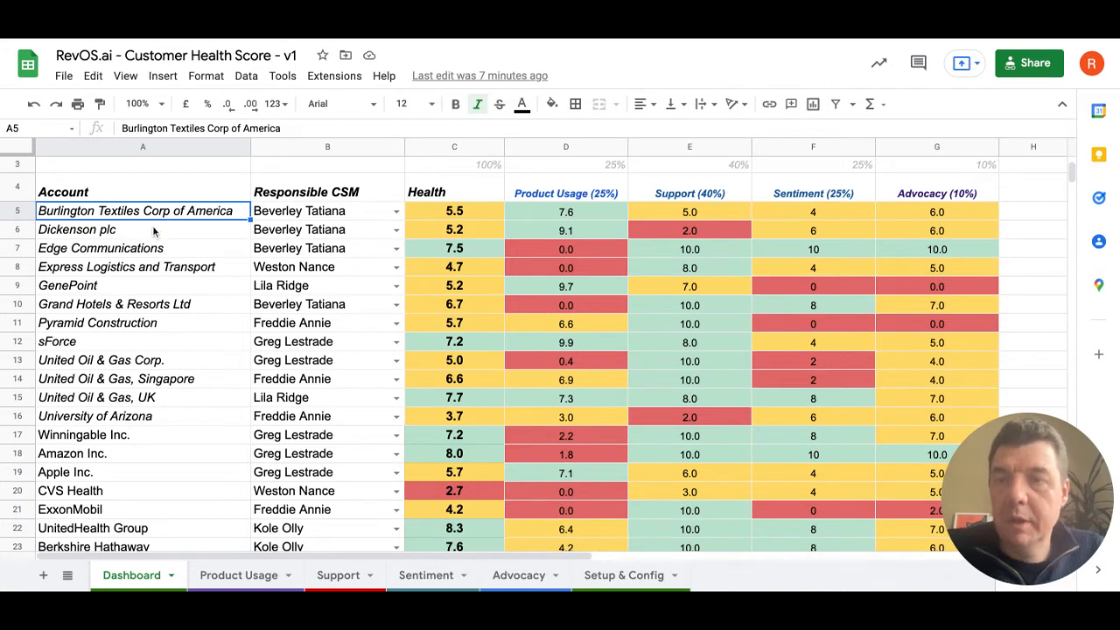
mouse_move(166, 367)
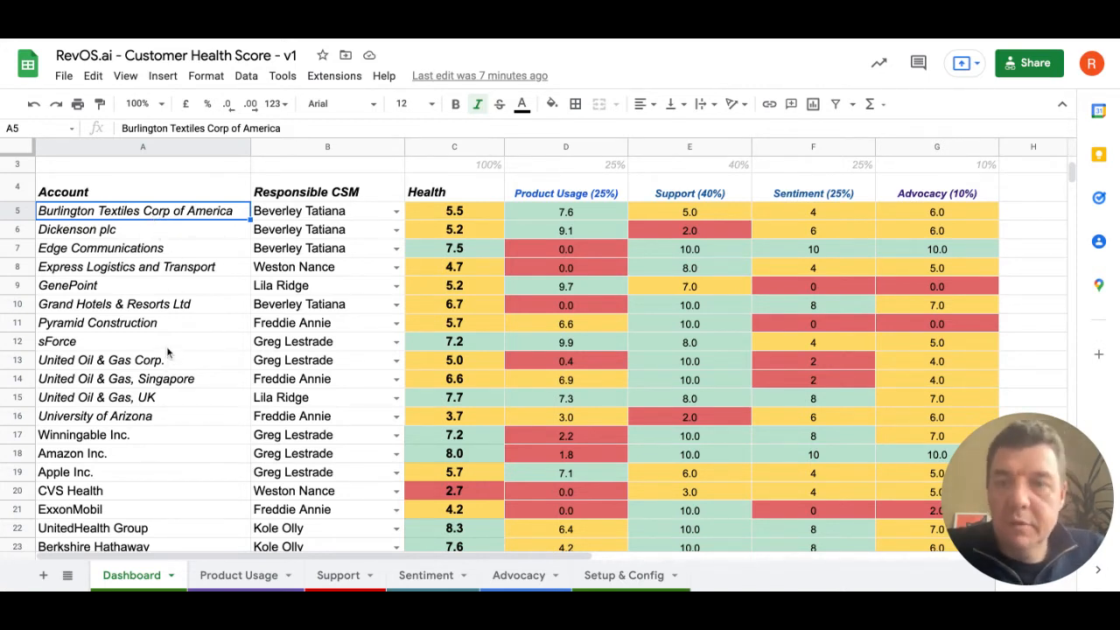
click(327, 210)
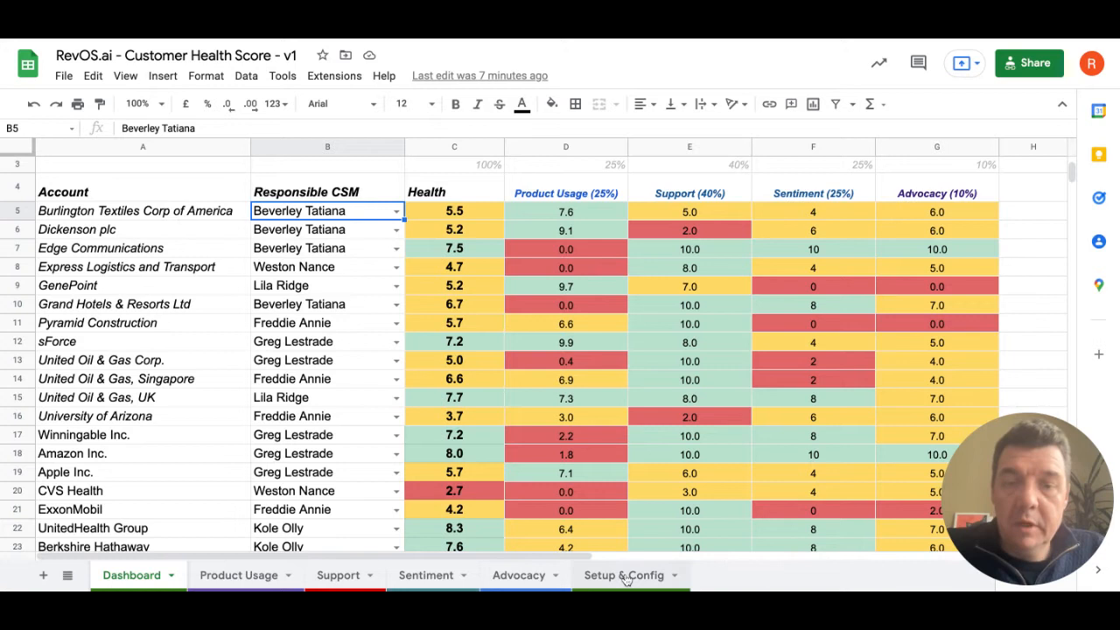
click(623, 575)
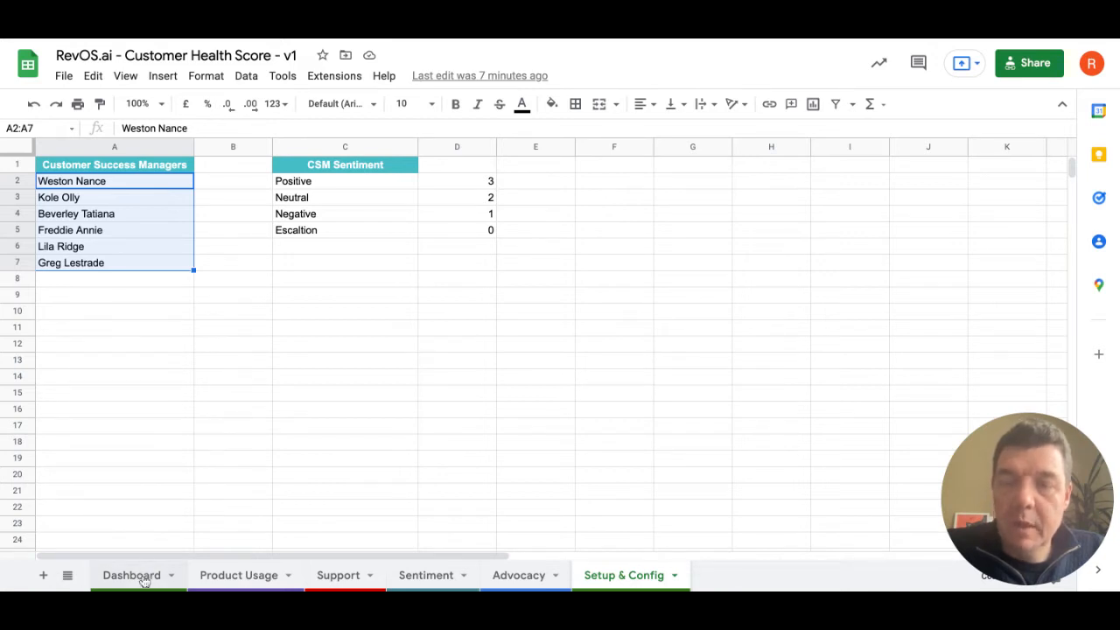
click(131, 574)
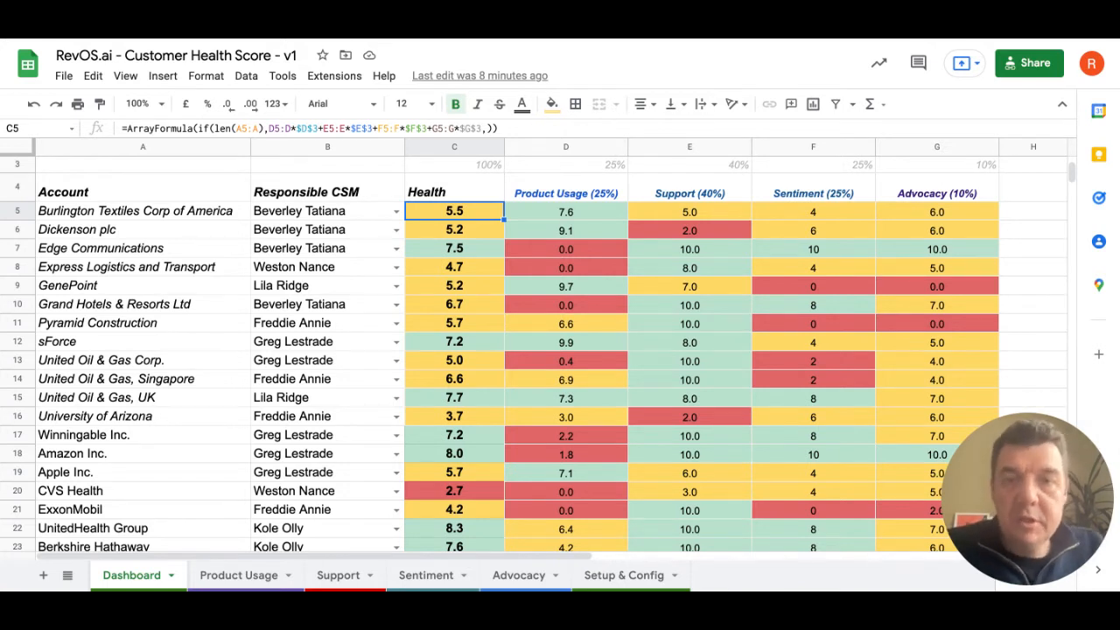
click(565, 192)
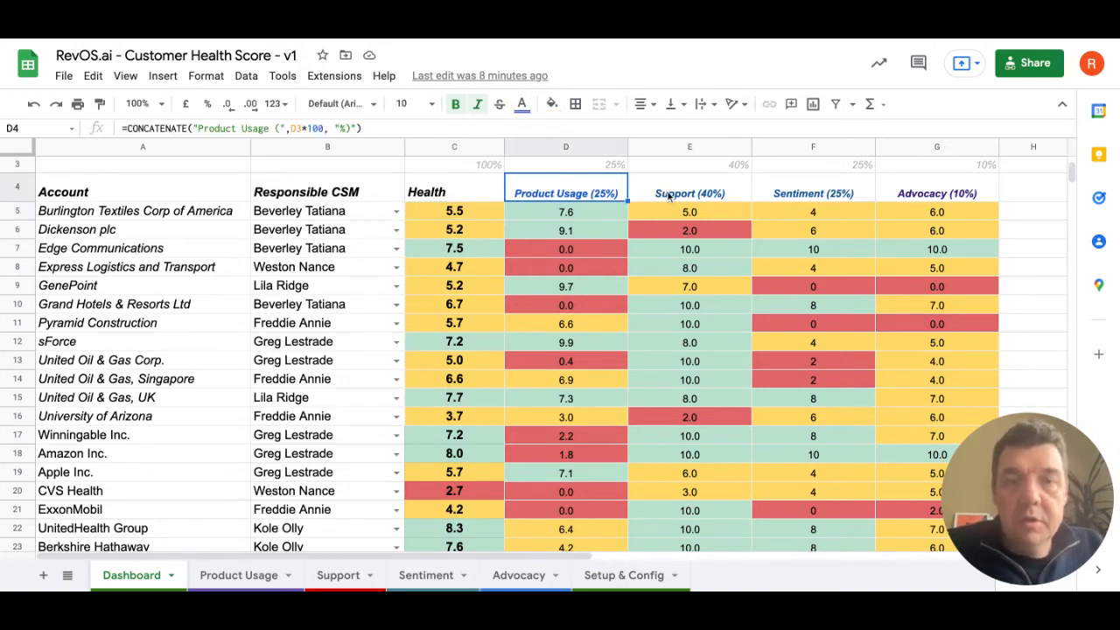
click(813, 193)
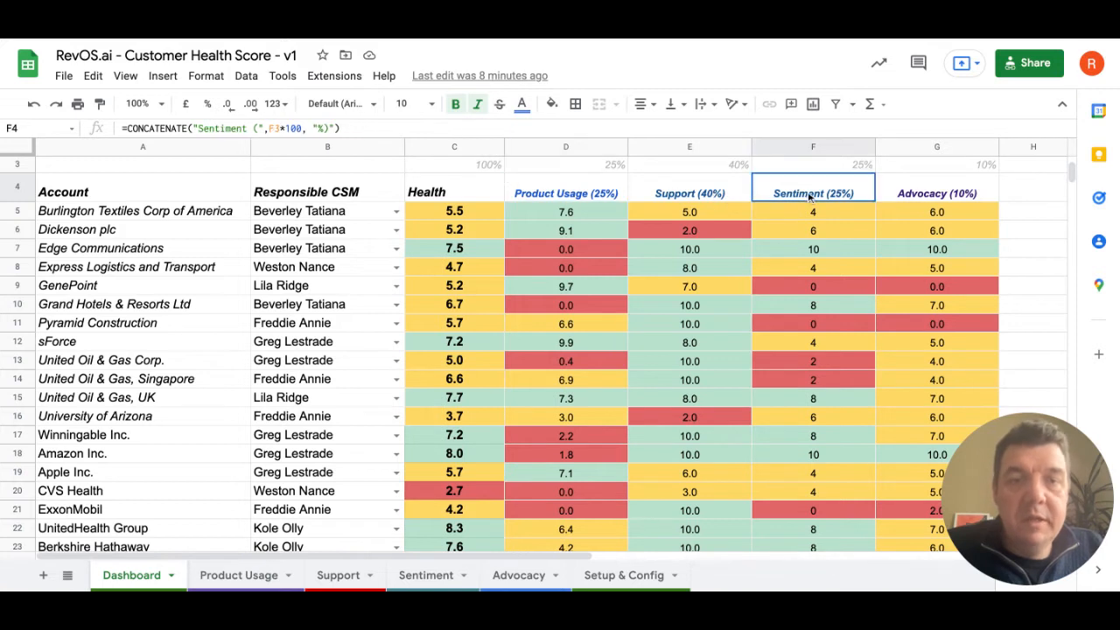
click(936, 193)
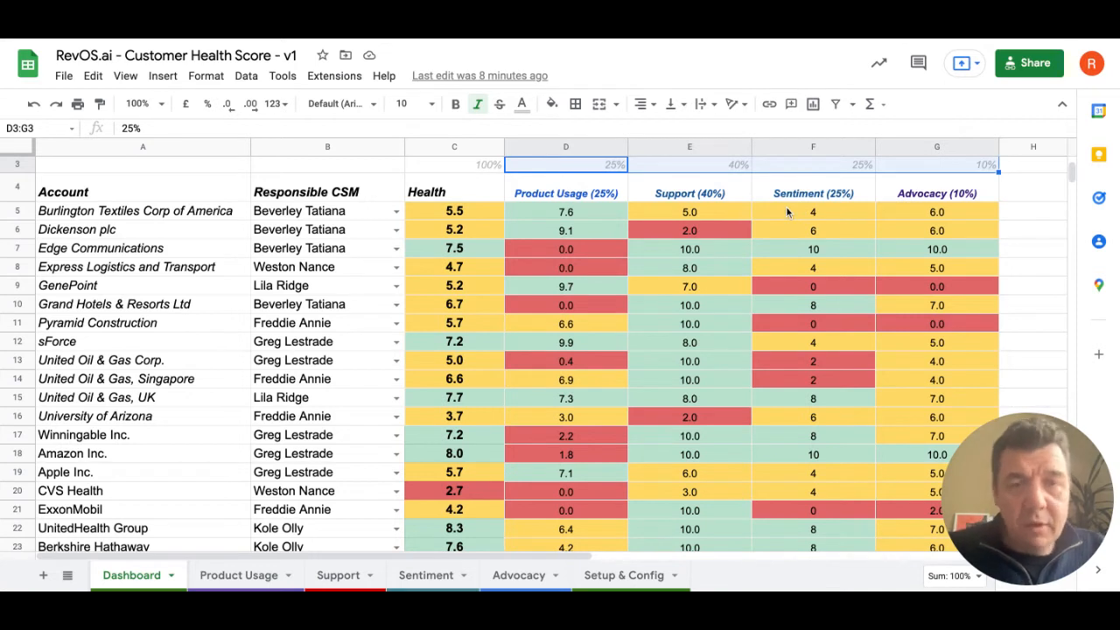
mouse_move(461, 217)
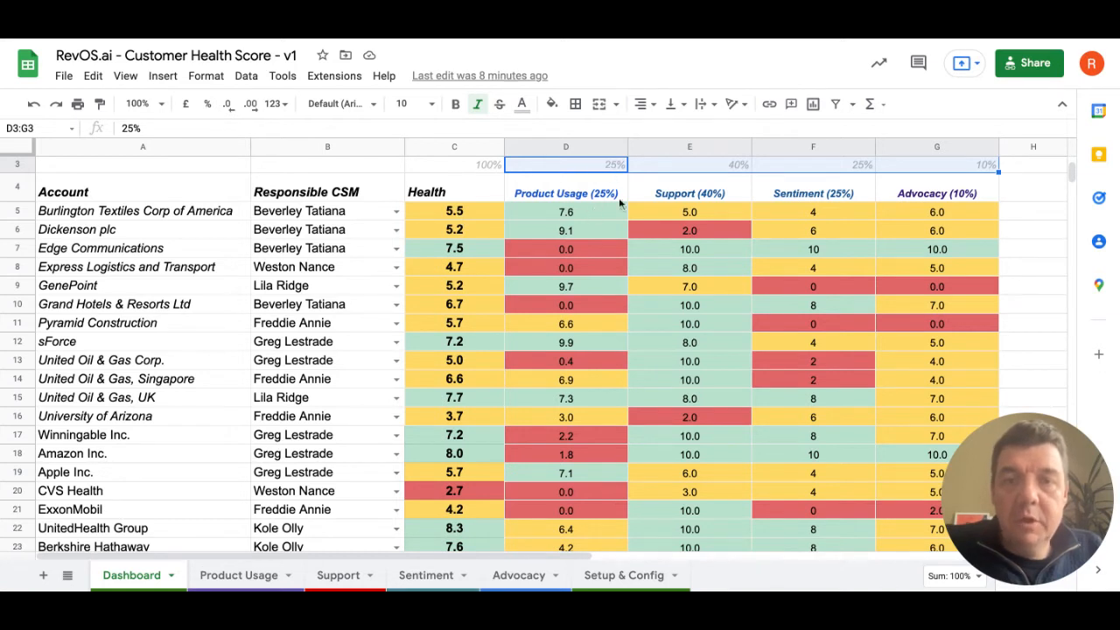
mouse_move(718, 210)
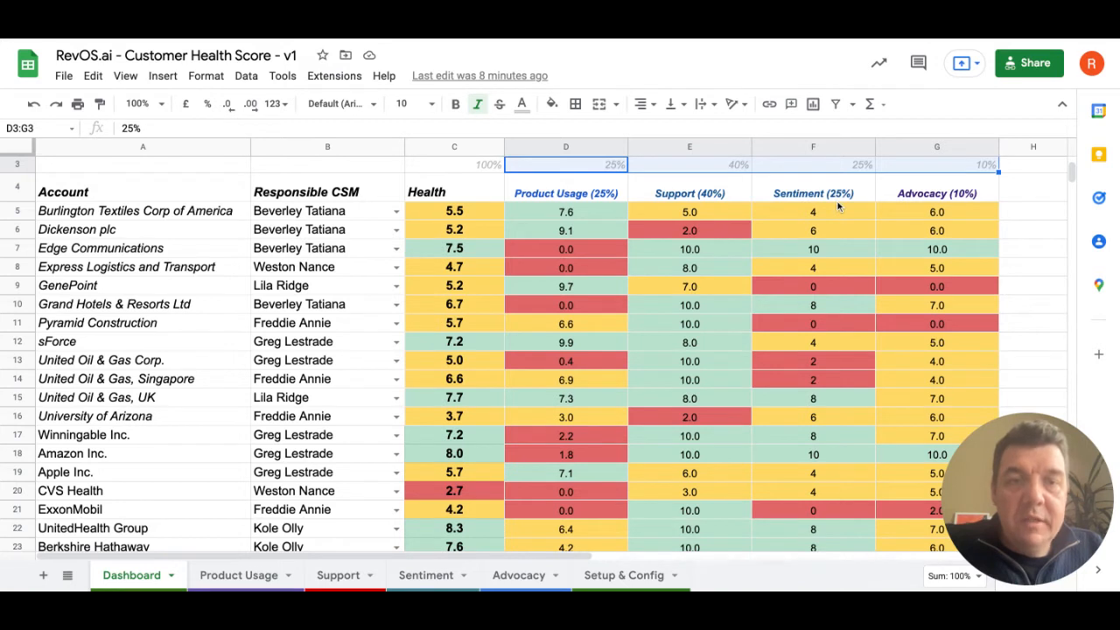
mouse_move(938, 212)
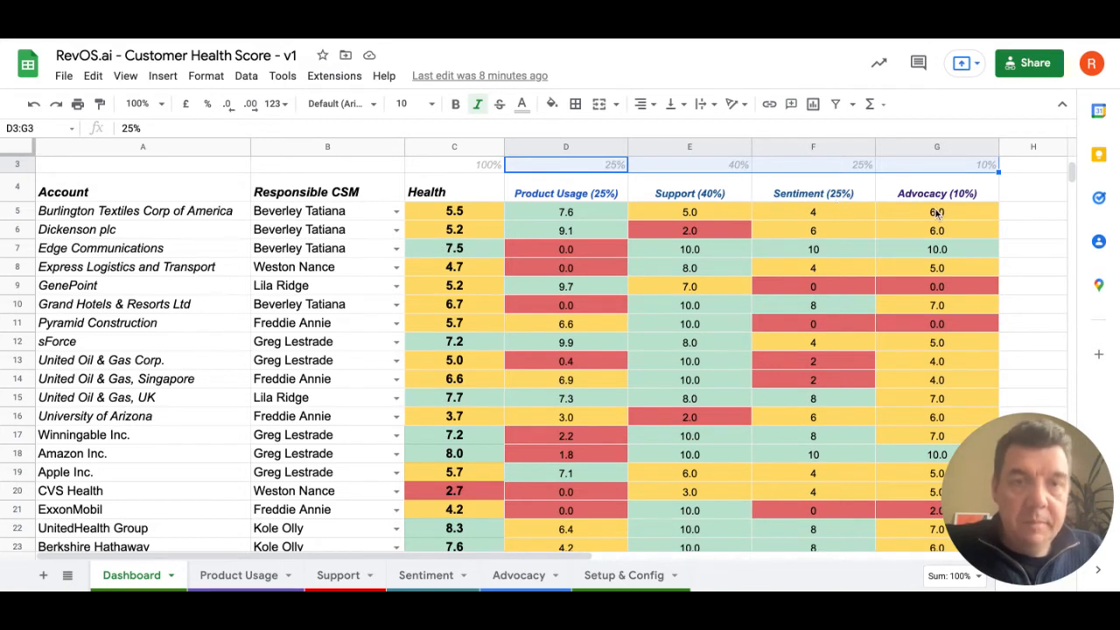
click(454, 211)
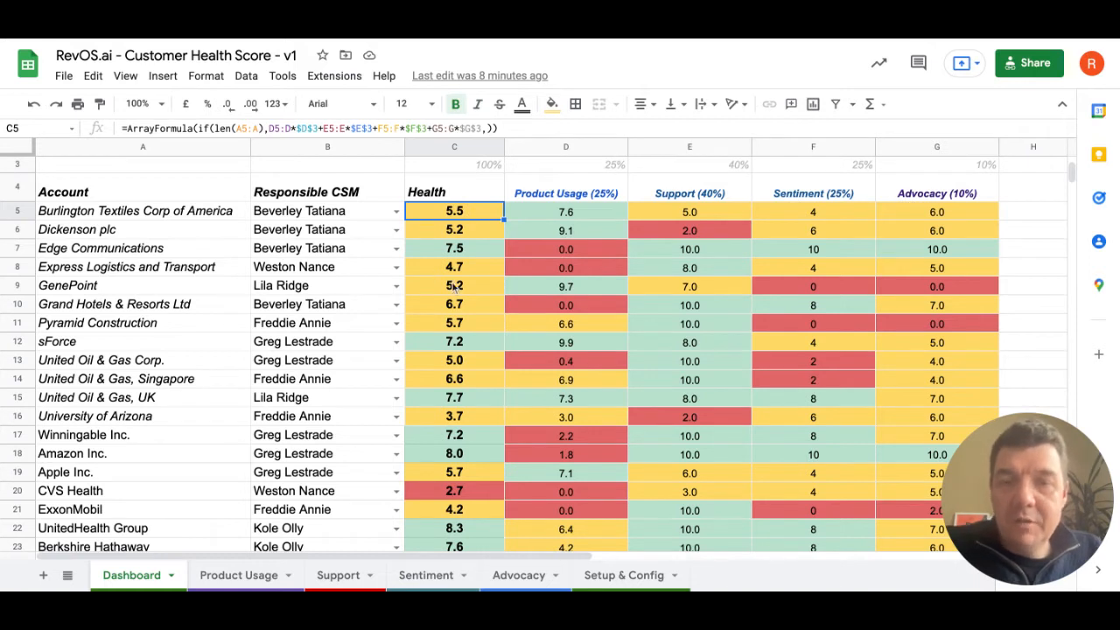
mouse_move(577, 230)
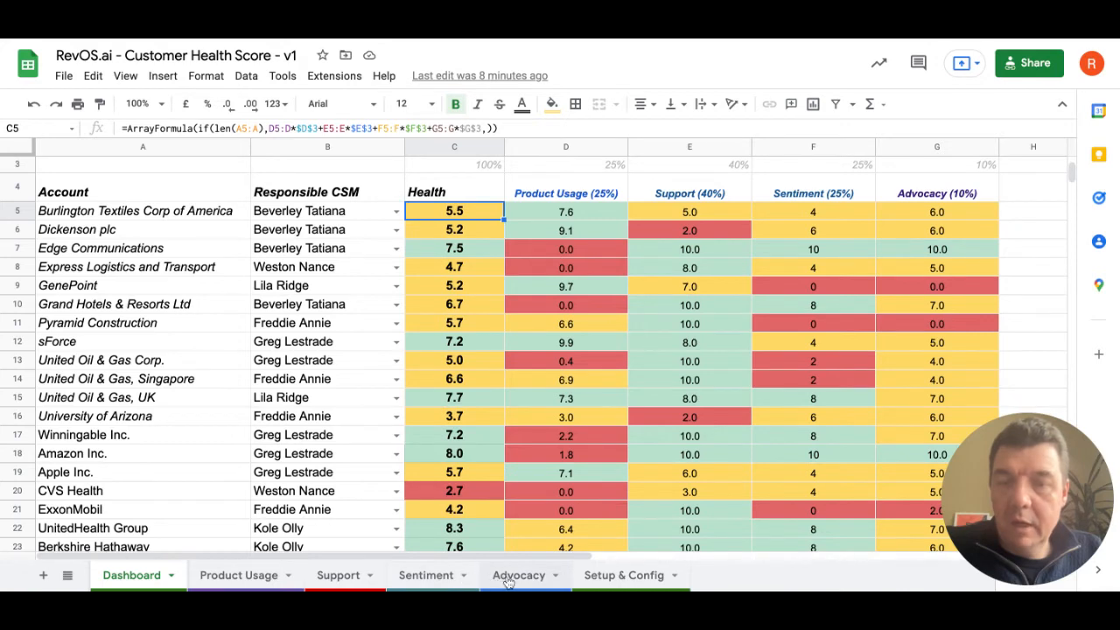
Step: Switch to the Advocacy worksheet with its scores chart and activity checkboxes
click(518, 575)
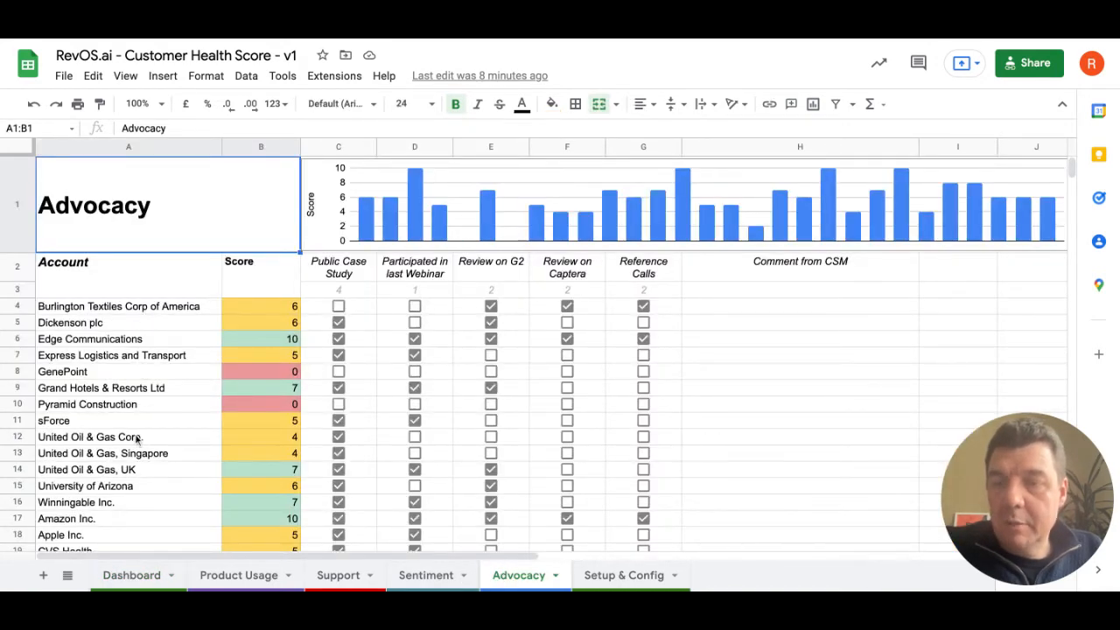
mouse_move(251, 313)
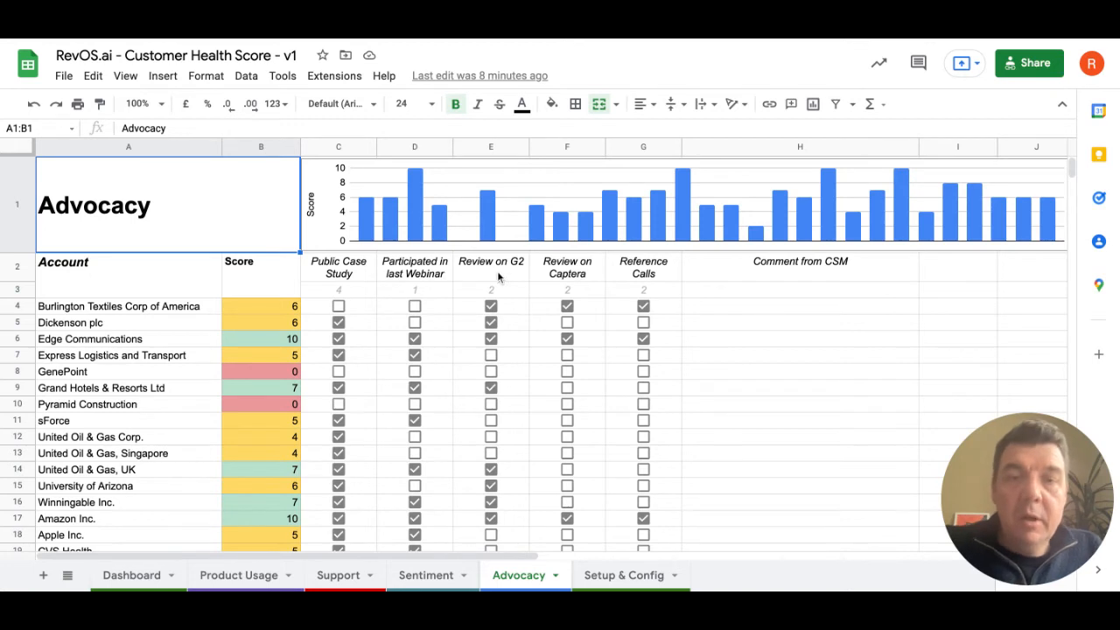
mouse_move(570, 276)
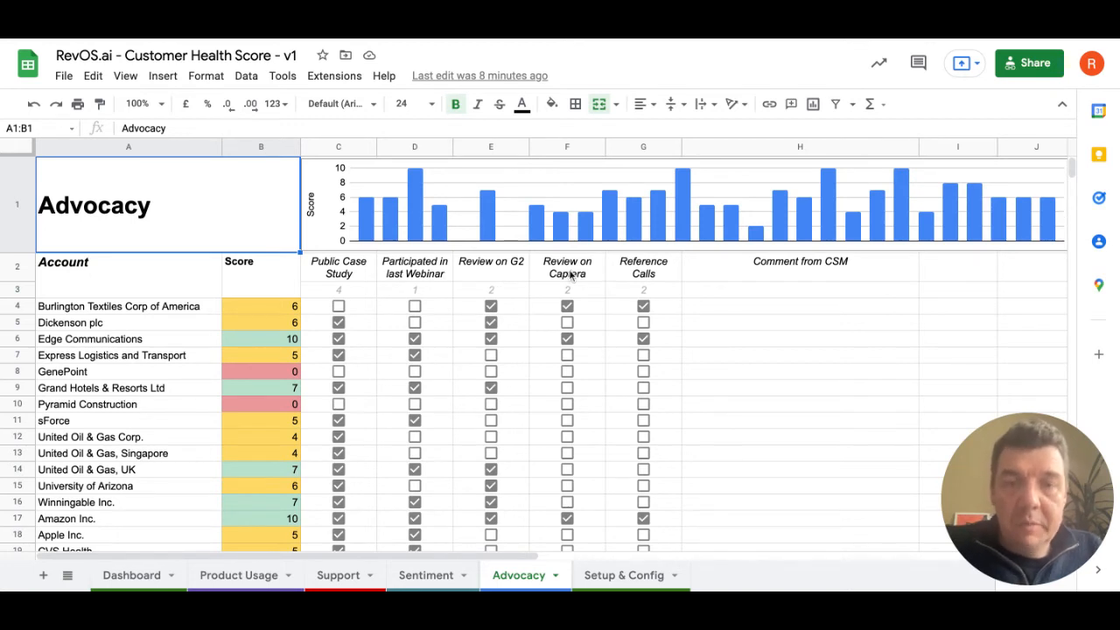
mouse_move(643, 277)
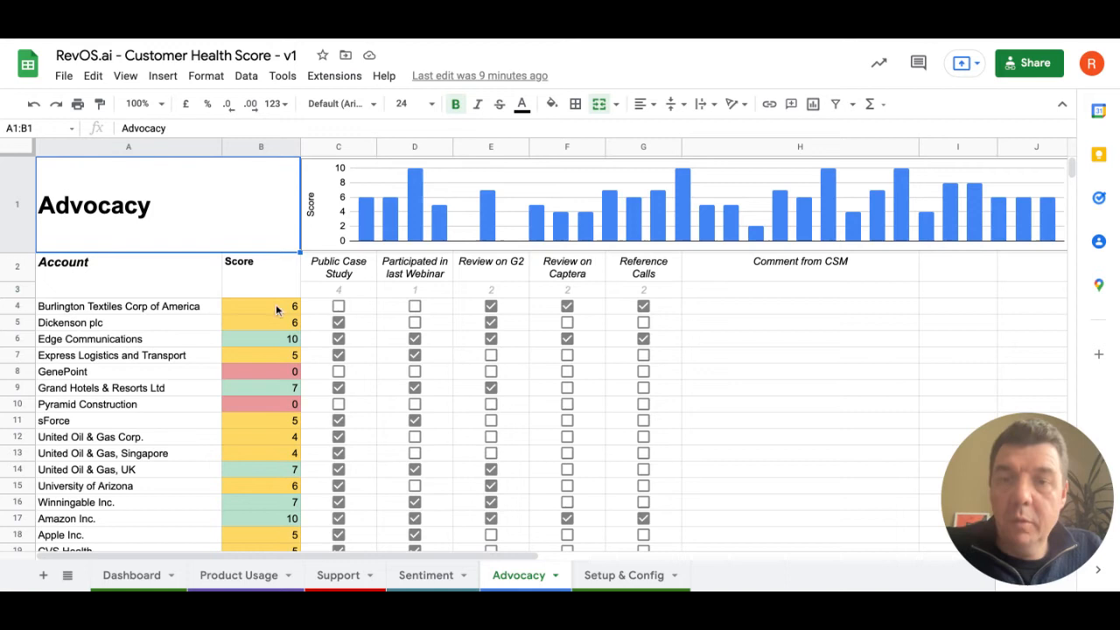
mouse_move(379, 299)
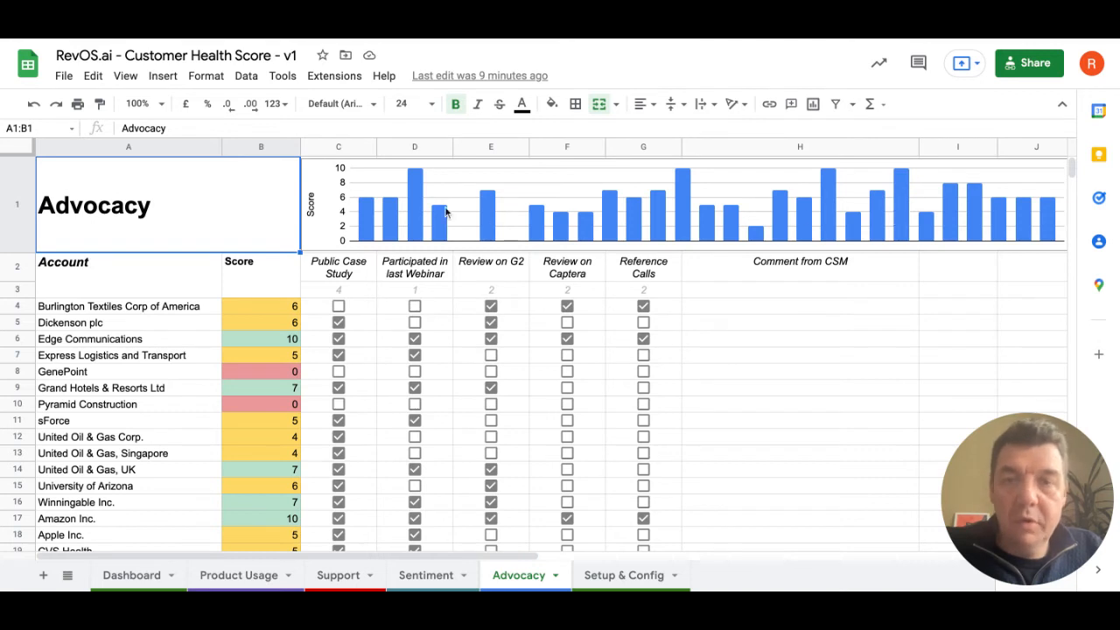
mouse_move(514, 243)
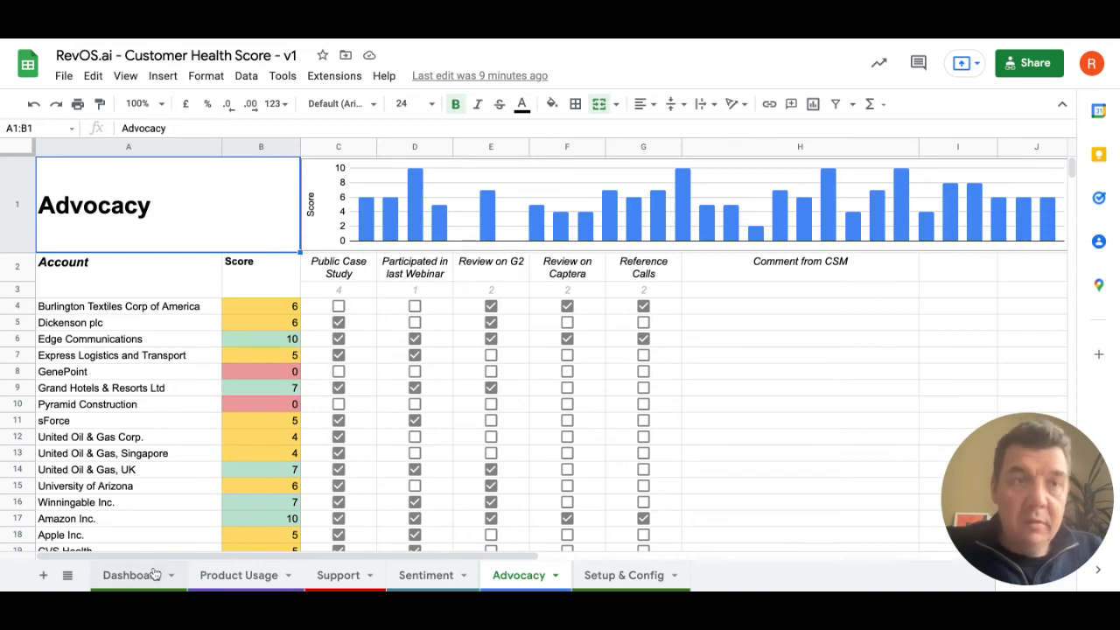
Step: Return to the Dashboard sheet's account health score table
click(131, 575)
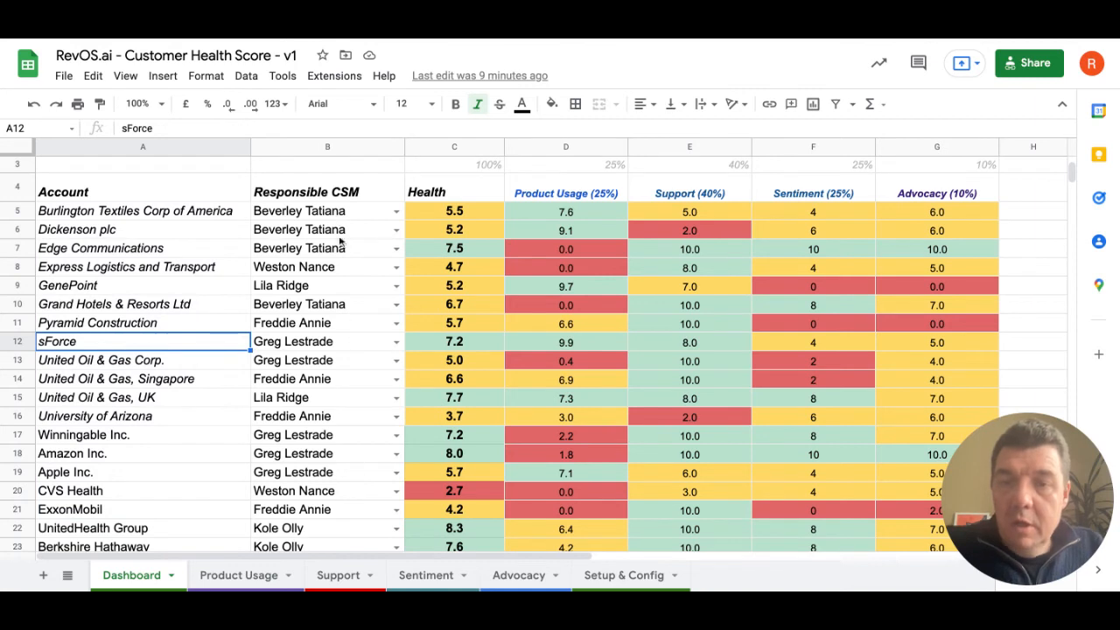
mouse_move(320, 423)
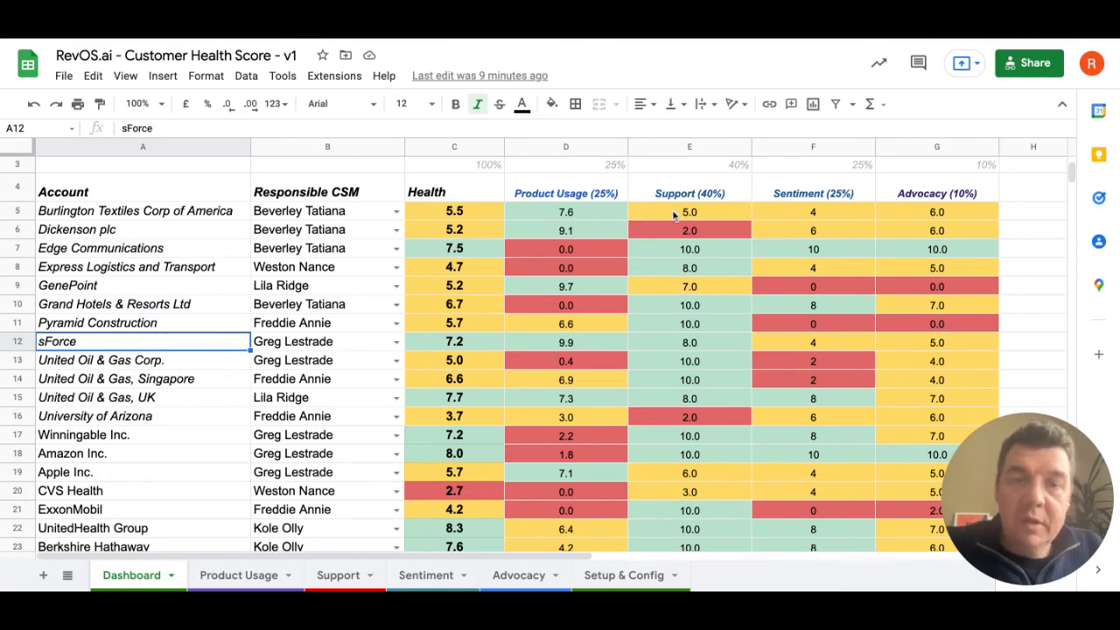
mouse_move(712, 215)
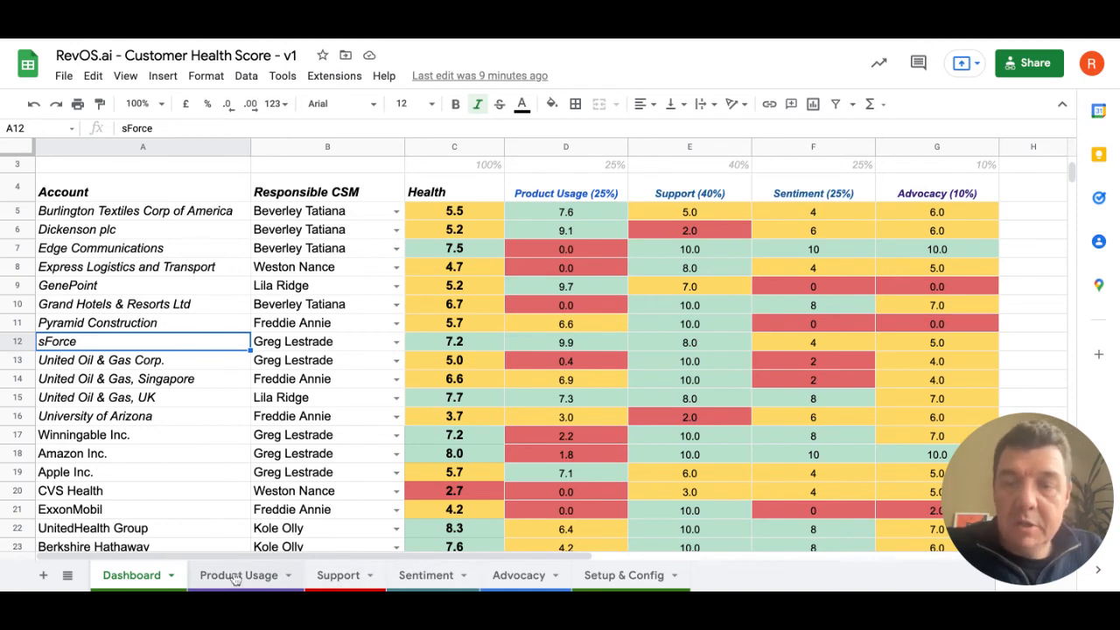
mouse_move(389, 584)
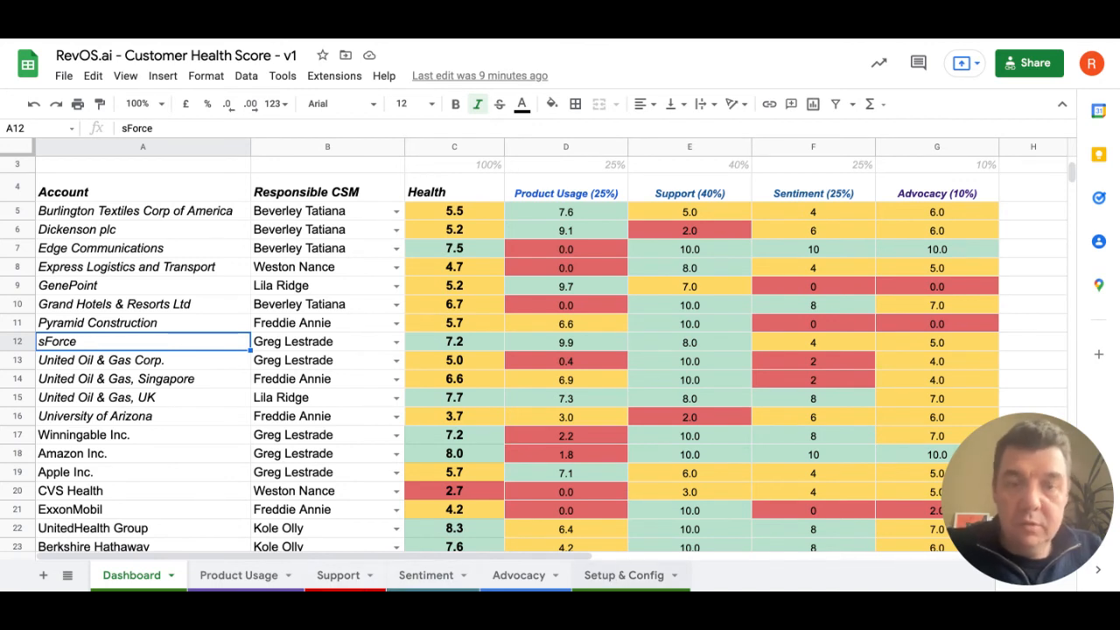
mouse_move(892, 553)
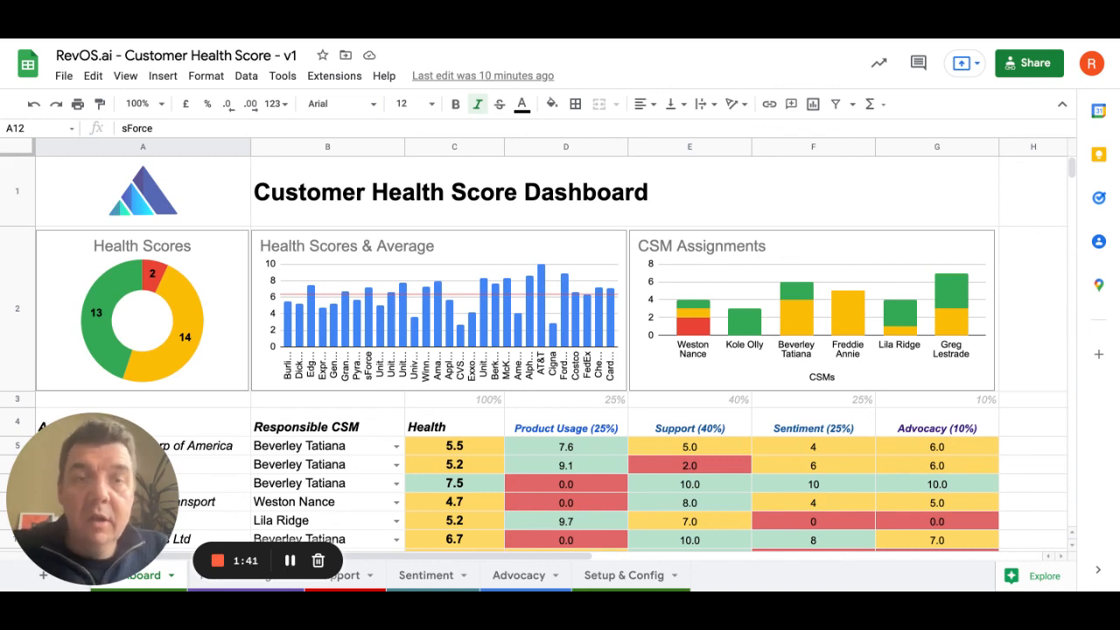
mouse_move(416, 435)
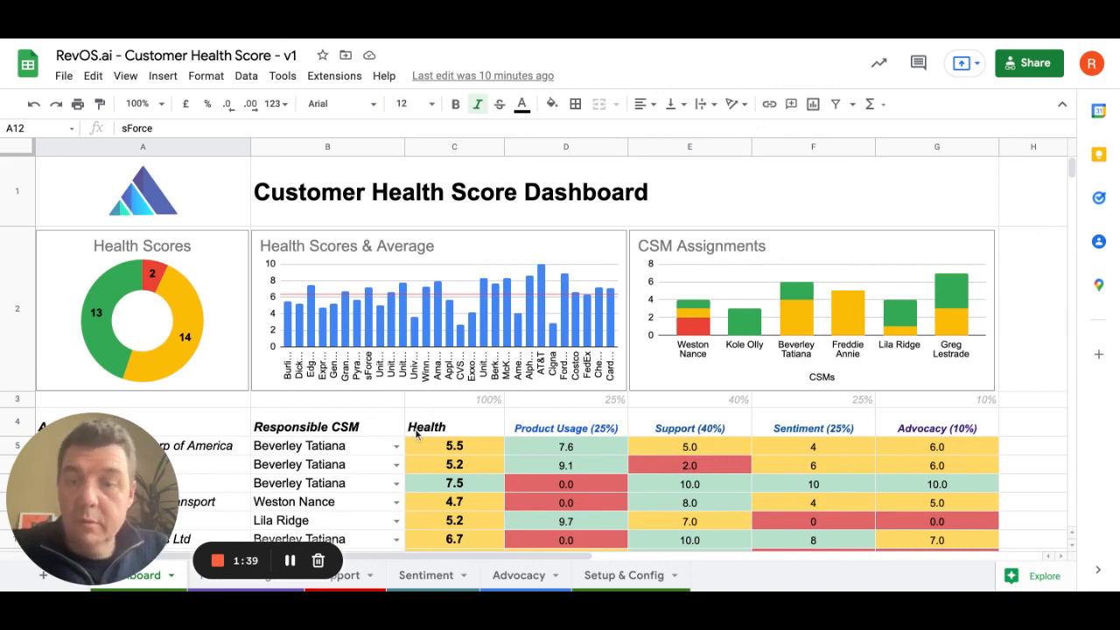